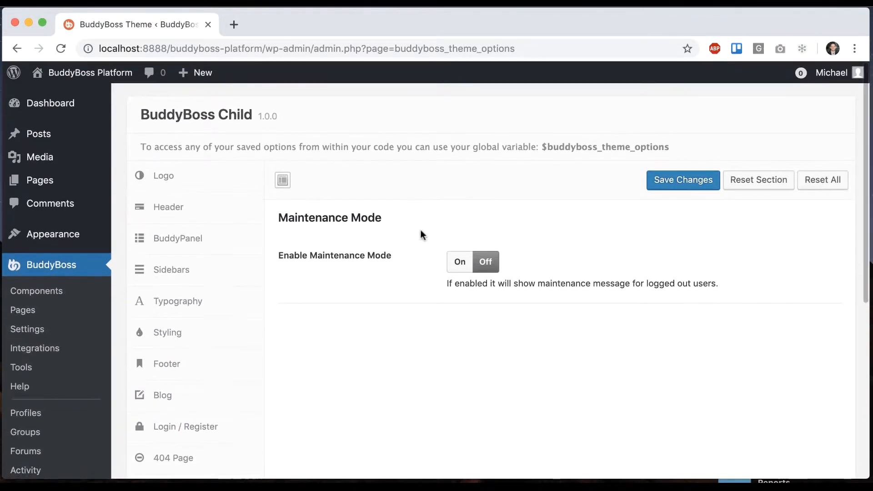
pyautogui.moveTo(478, 276)
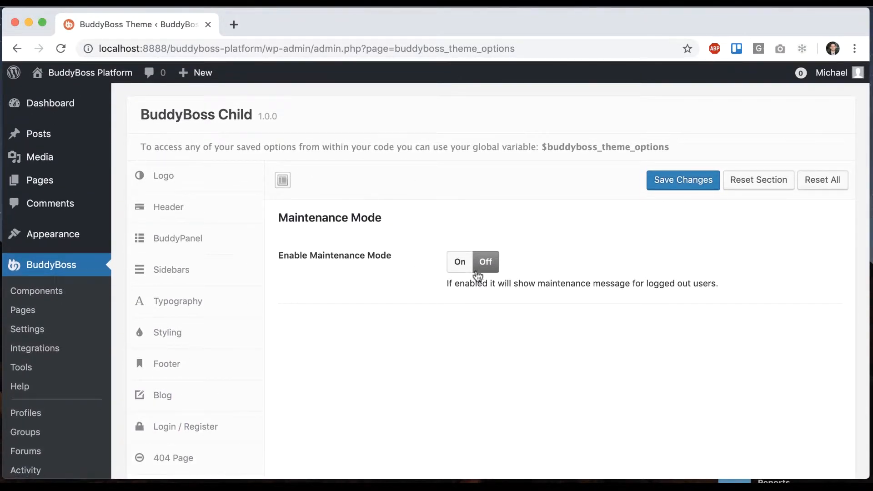
pyautogui.moveTo(656, 274)
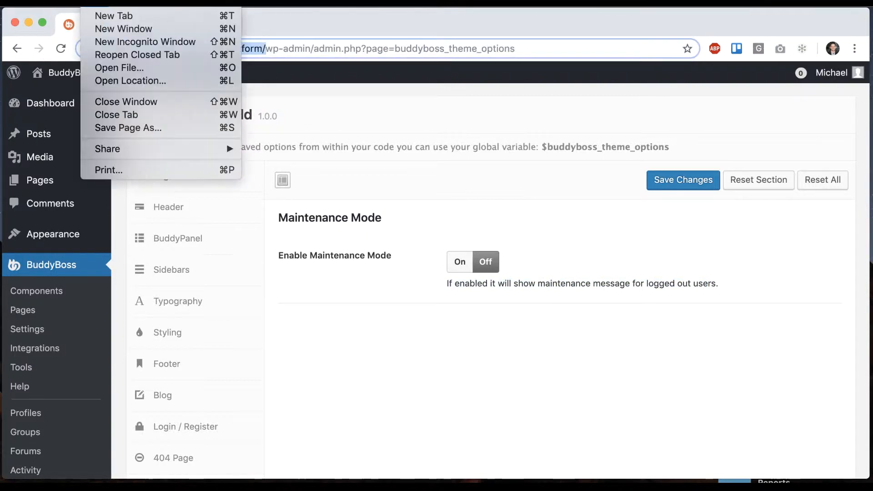
# Load localhost:8888/buddyboss-platform/ in a new incognito window
pyautogui.click(145, 42)
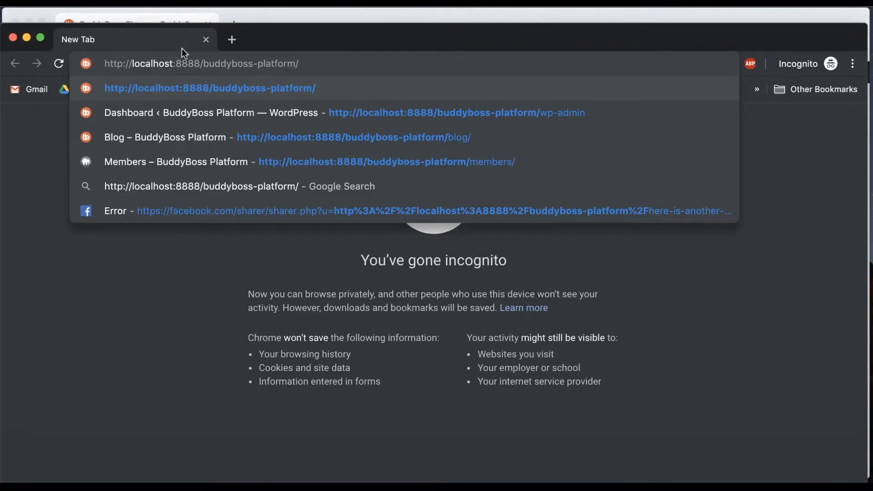
pyautogui.press('Enter')
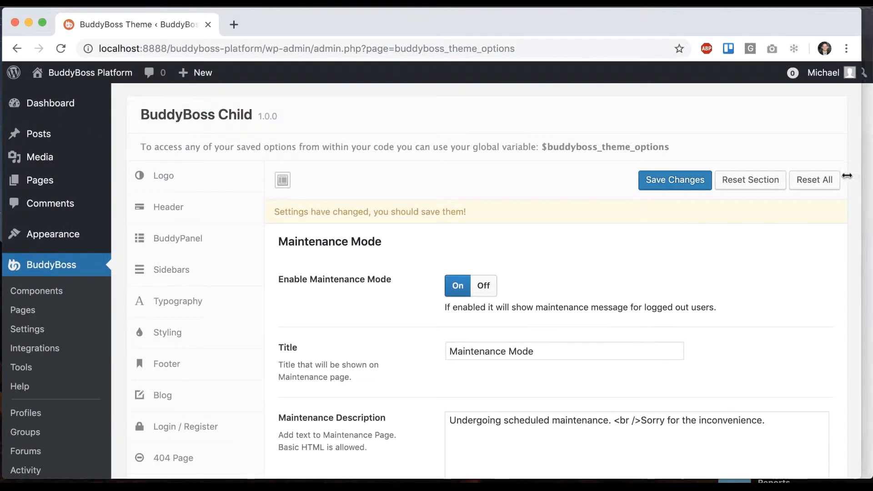
# Save the theme options with Enable Maintenance Mode set to On
pyautogui.click(675, 181)
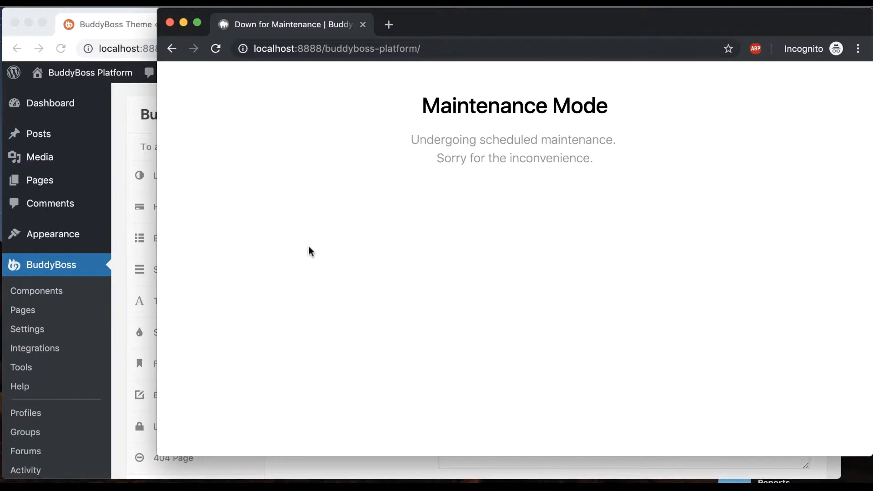
pyautogui.moveTo(663, 180)
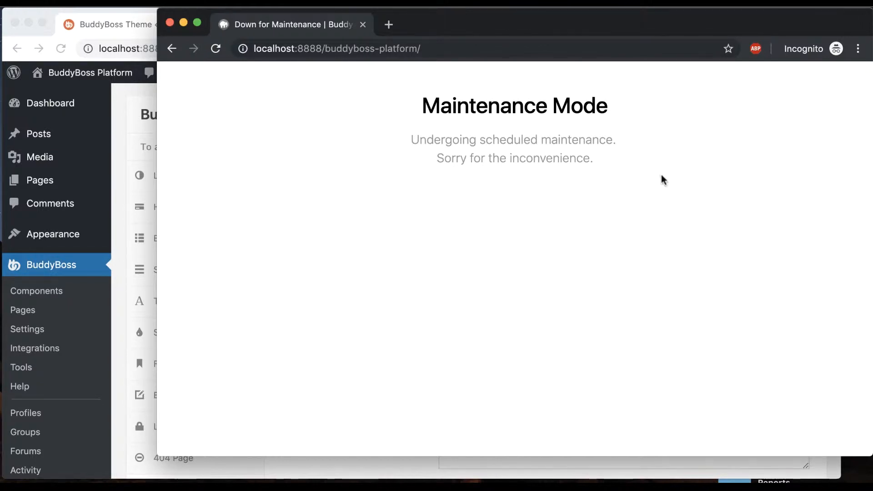
pyautogui.moveTo(407, 221)
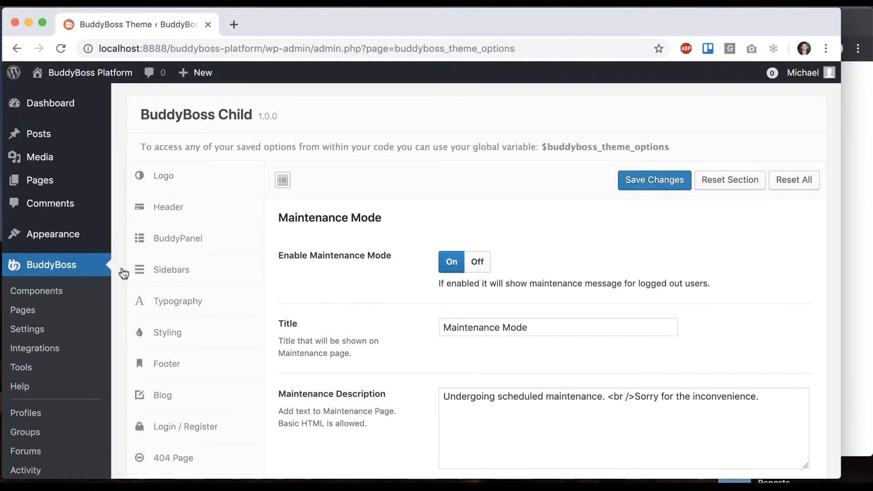
# Replace 'Sorry for the inconvenience.' in the description with 'Come back soon.'
pyautogui.scroll(-3)
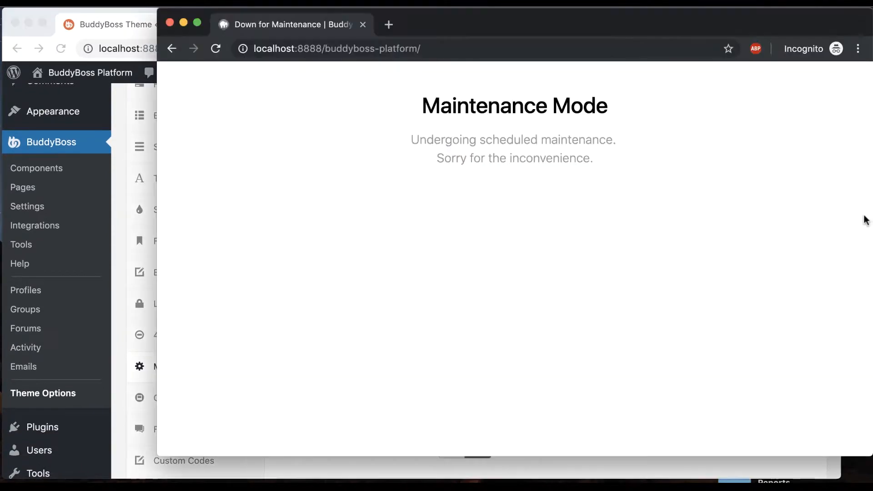
pyautogui.moveTo(195, 296)
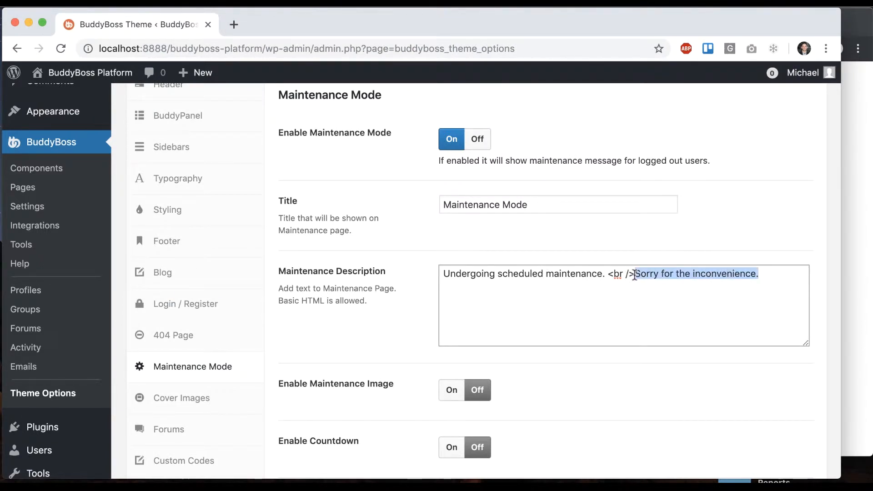
pyautogui.write('Come back soo')
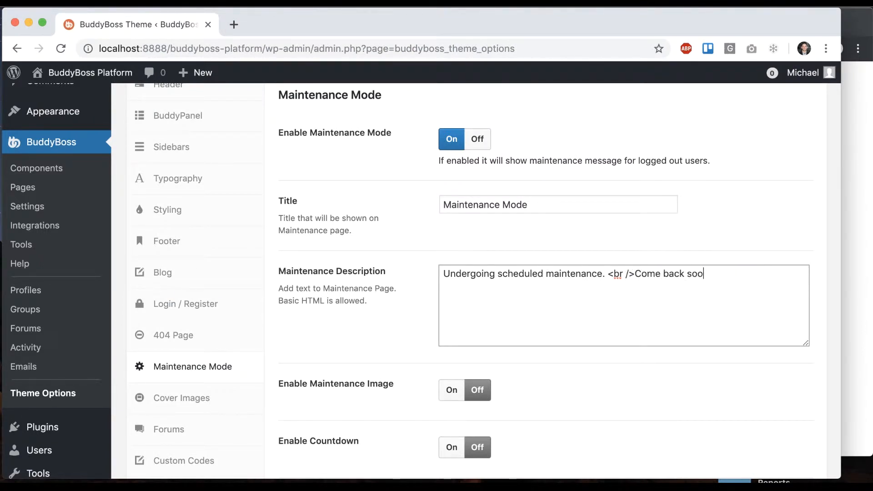
pyautogui.write('n.')
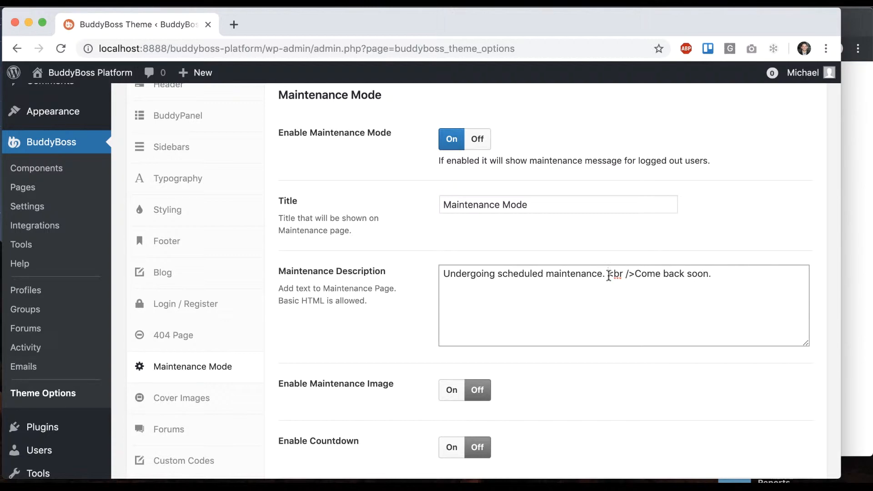
pyautogui.scroll(-3)
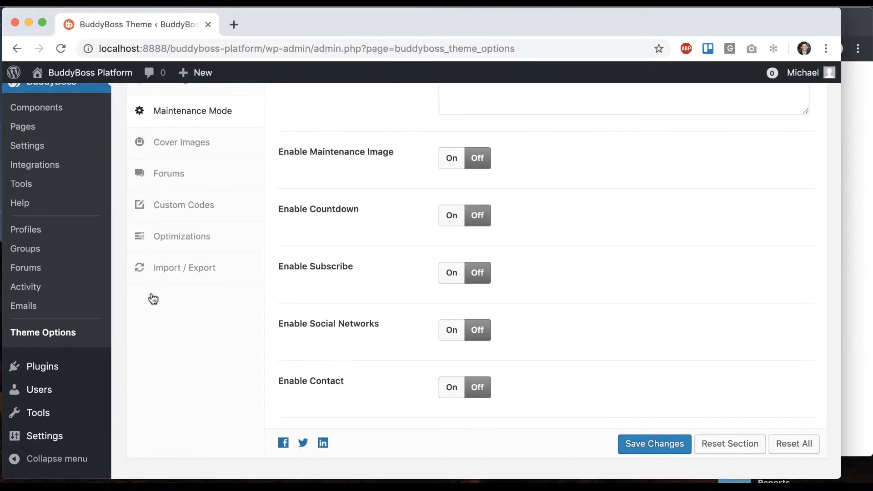
# Enable Maintenance Image and select 070601_wallpaper_240.jpg as the custom image
pyautogui.scroll(-3)
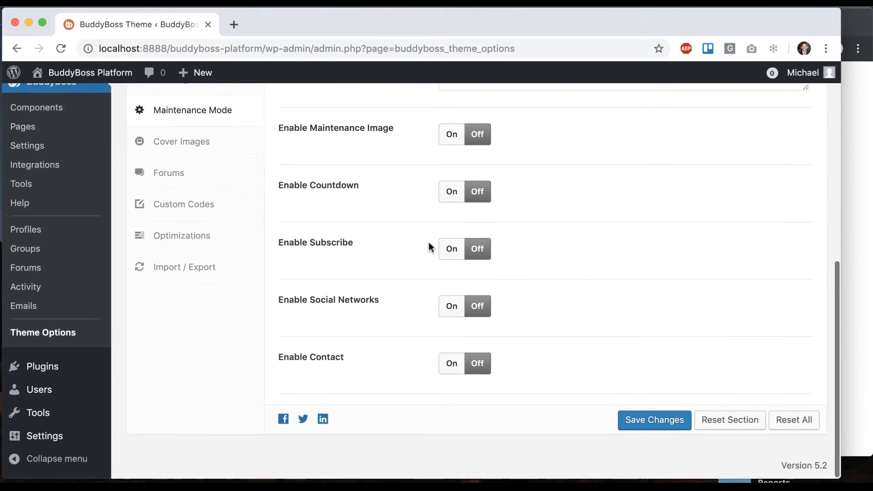
pyautogui.click(452, 134)
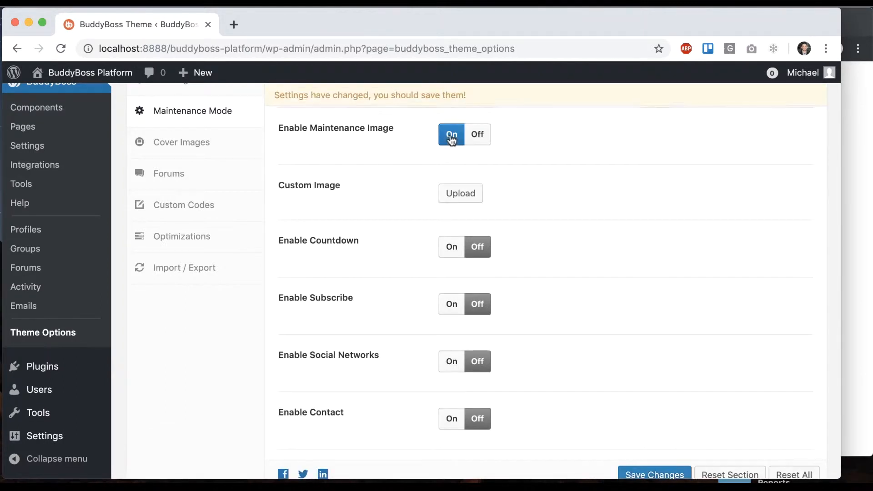
pyautogui.click(655, 475)
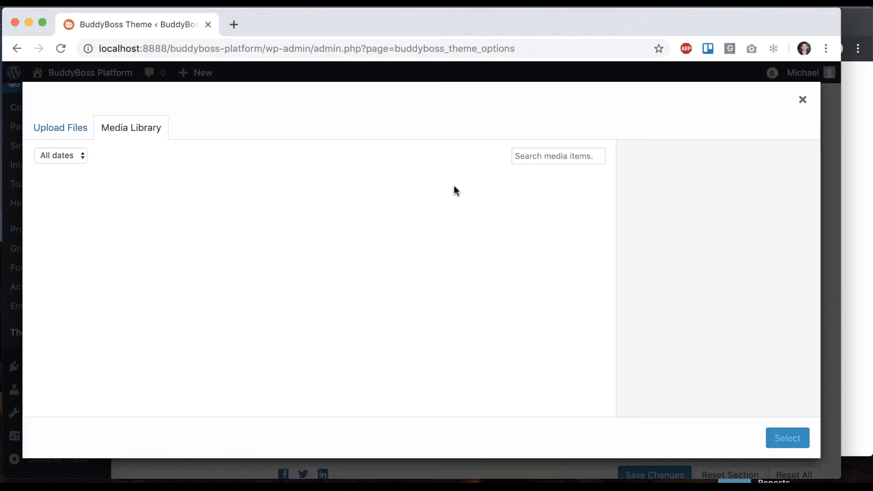
pyautogui.click(76, 224)
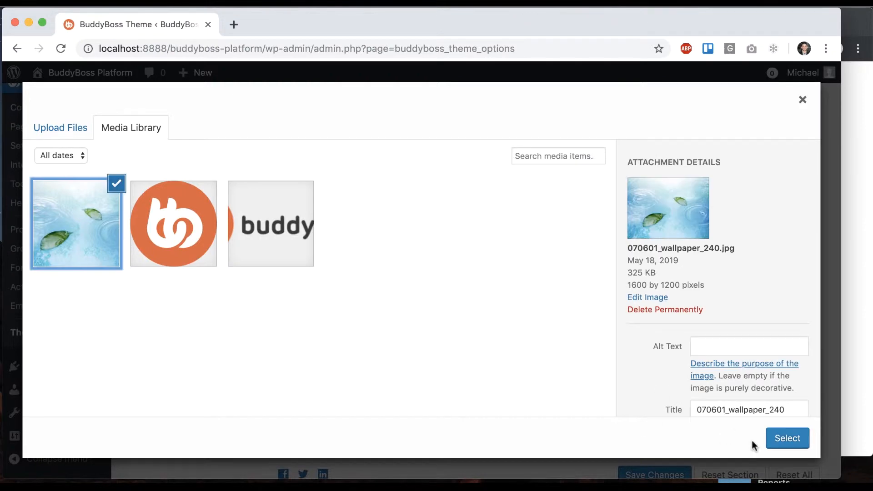
pyautogui.click(788, 438)
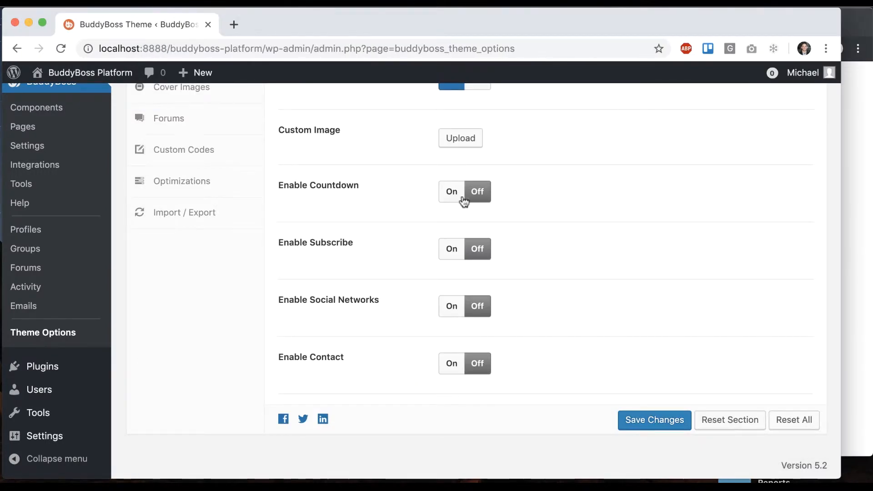
# Enable the countdown, enter back-online date 10/1/2019, and save
pyautogui.click(452, 192)
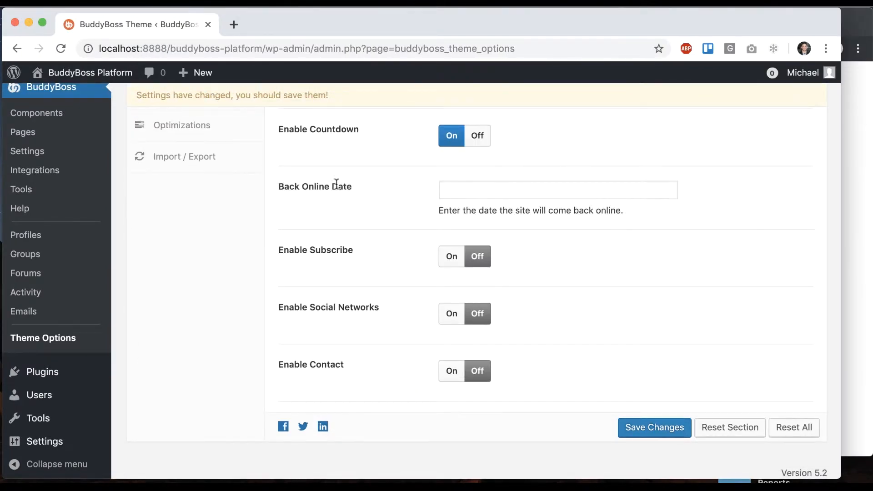
pyautogui.moveTo(589, 213)
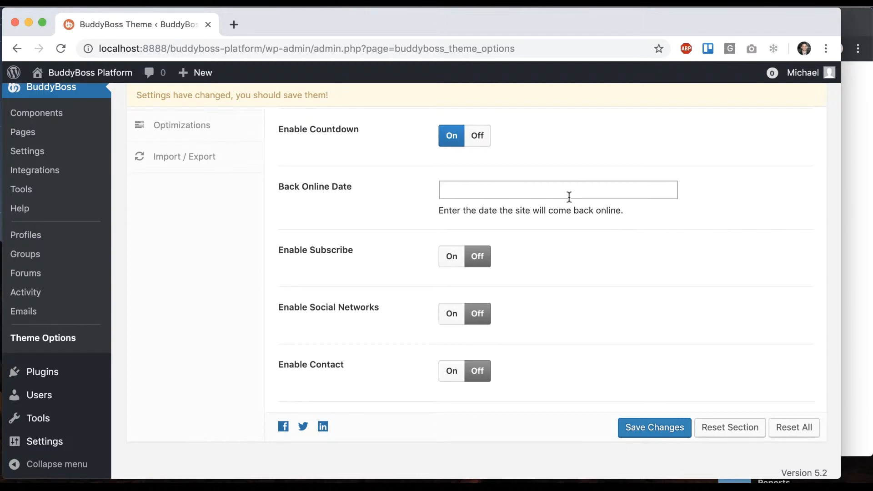
pyautogui.click(559, 190)
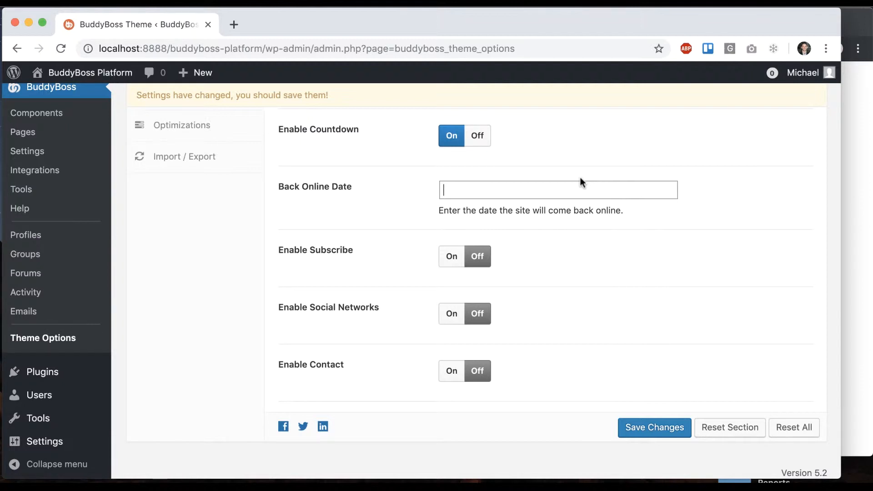
pyautogui.moveTo(796, 181)
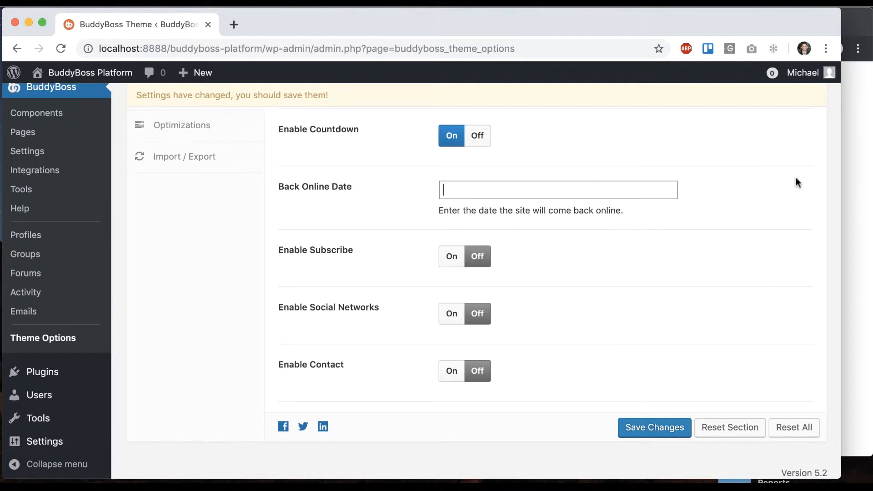
pyautogui.moveTo(488, 213)
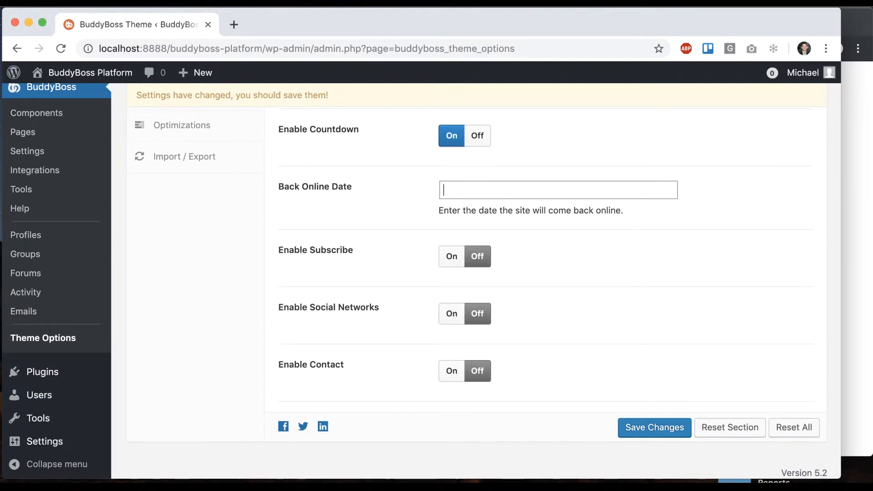
pyautogui.moveTo(680, 130)
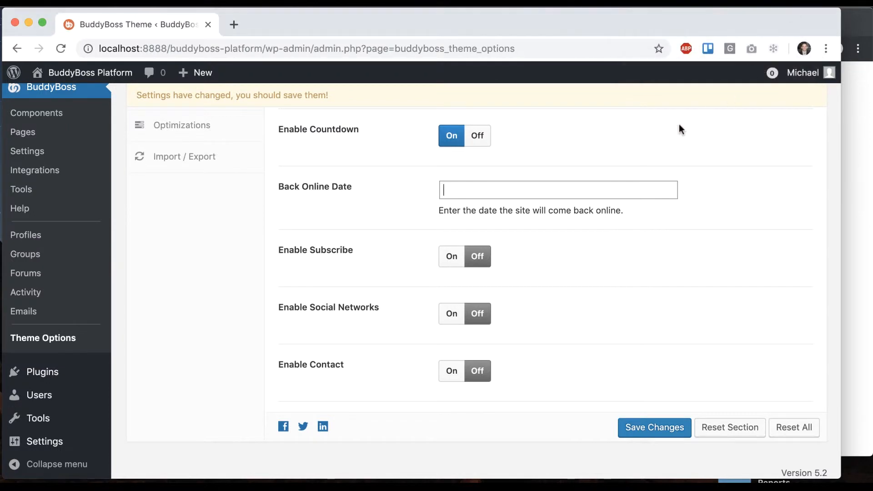
pyautogui.moveTo(611, 189)
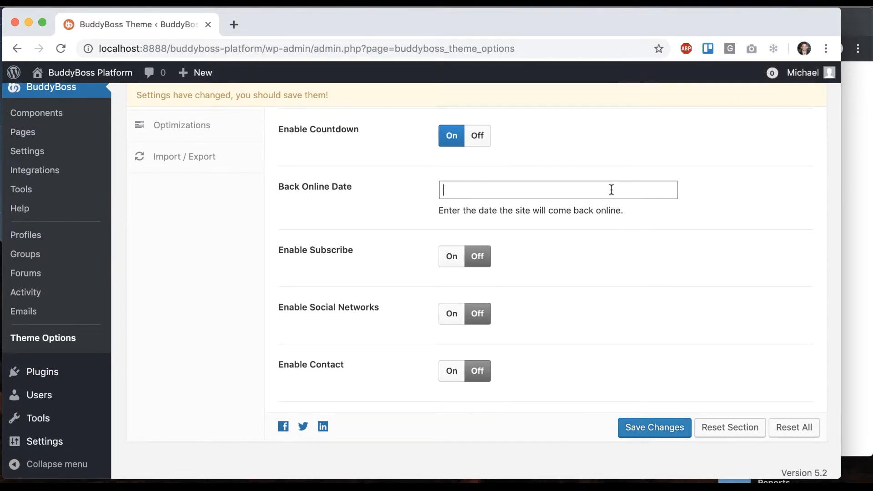
pyautogui.write('Oct')
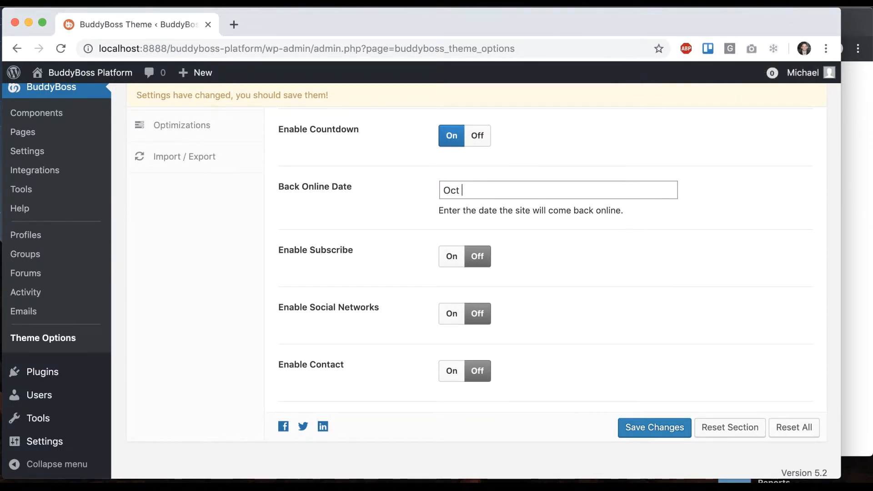
pyautogui.write('1, 2019')
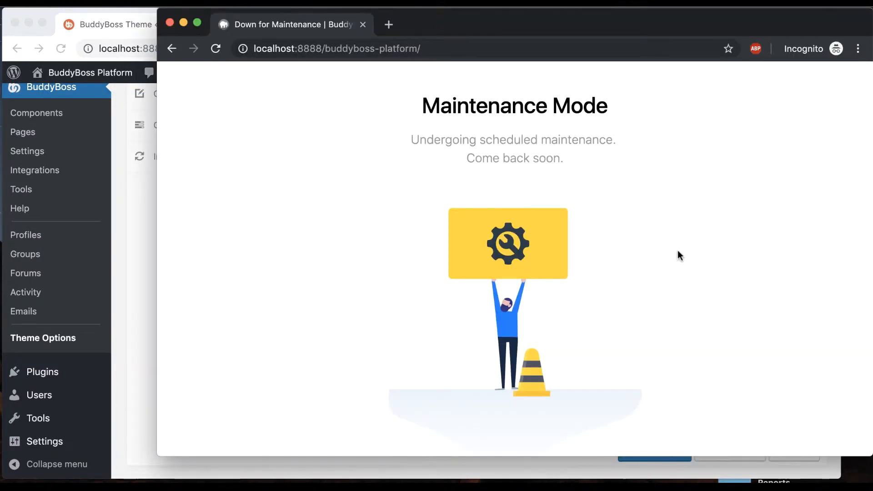
pyautogui.scroll(-3)
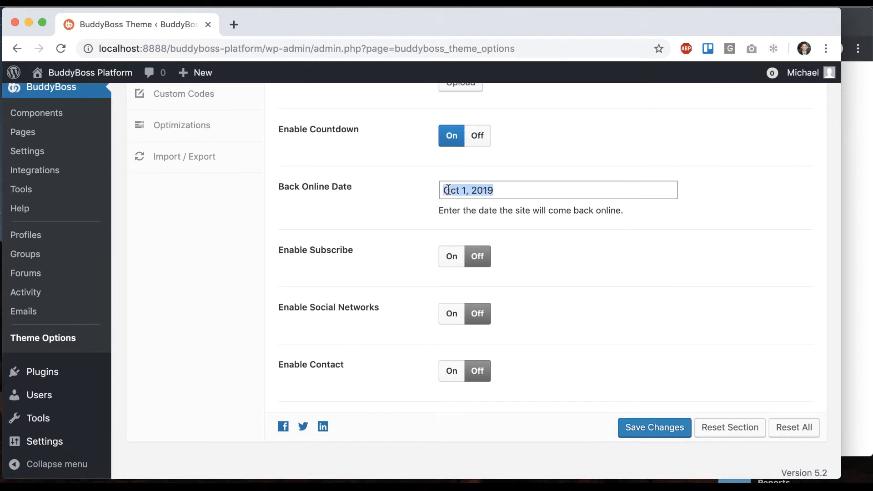
pyautogui.write('10/1/2019')
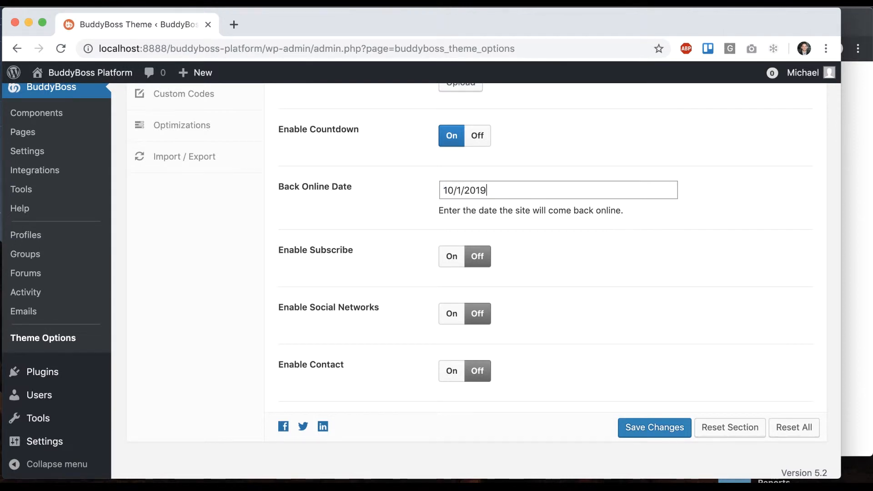
pyautogui.click(655, 427)
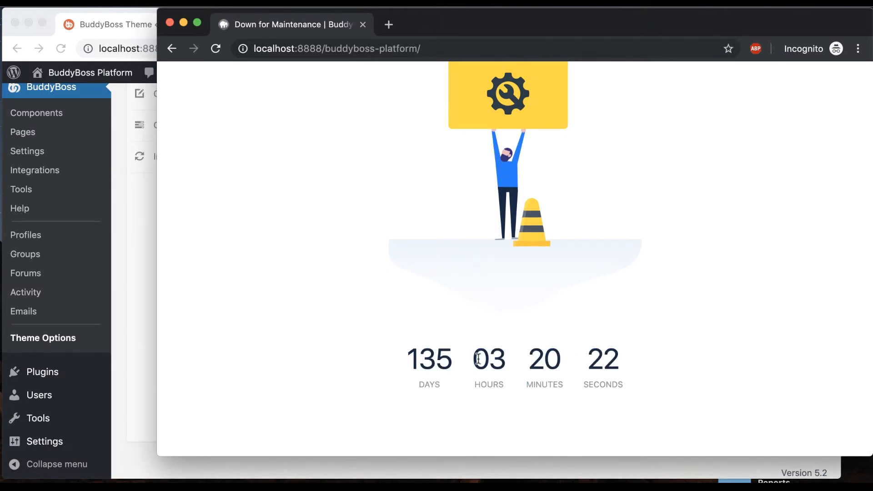
pyautogui.moveTo(114, 319)
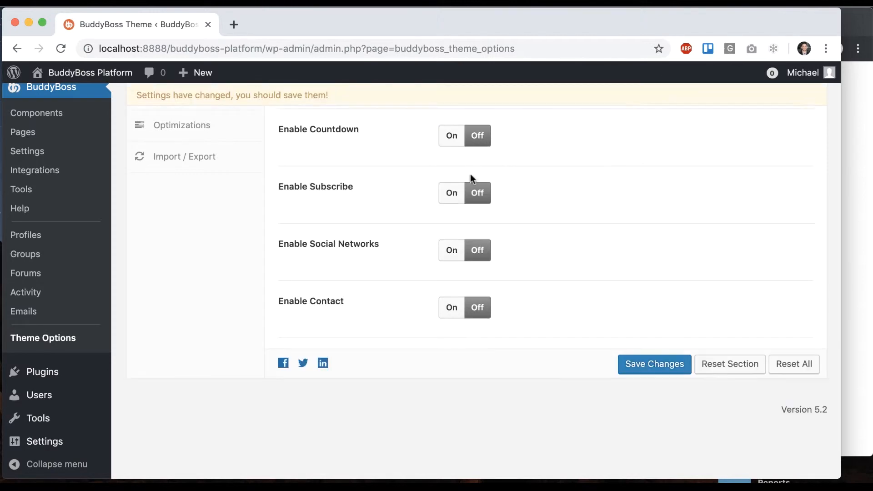
# Switch Enable Subscribe to On, keeping the 'Notify me when it's ready' title
pyautogui.click(451, 192)
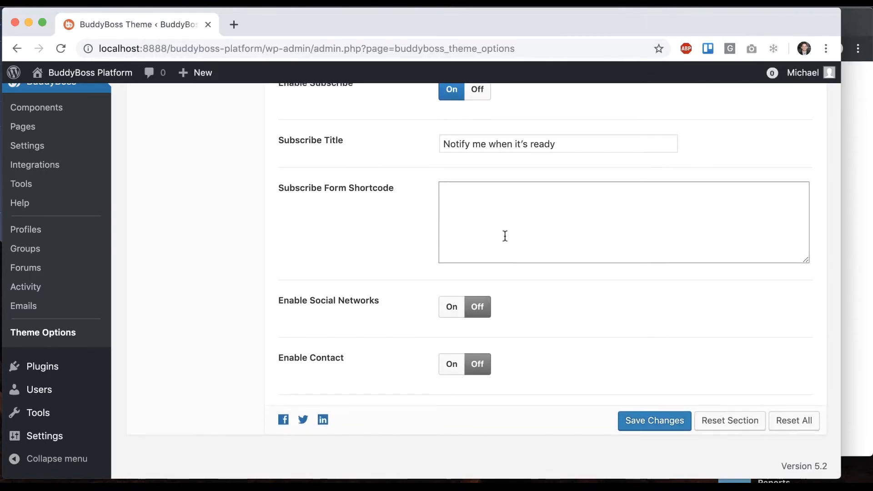
pyautogui.moveTo(551, 194)
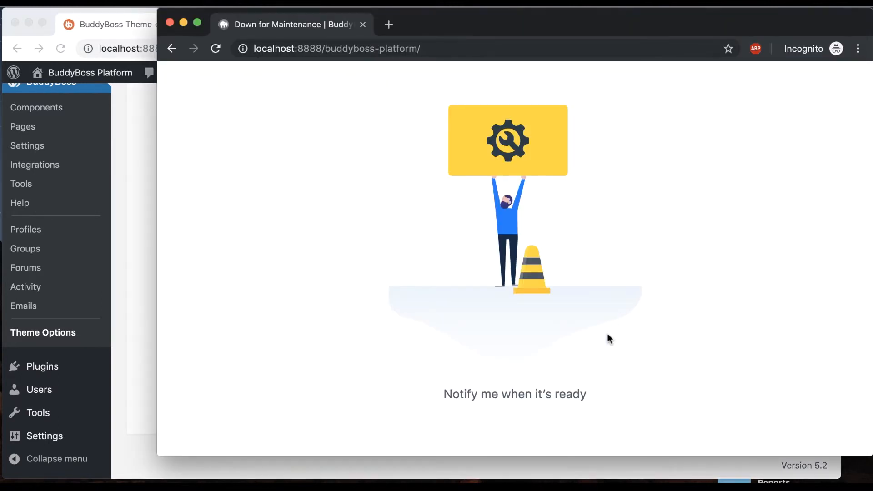
pyautogui.moveTo(502, 331)
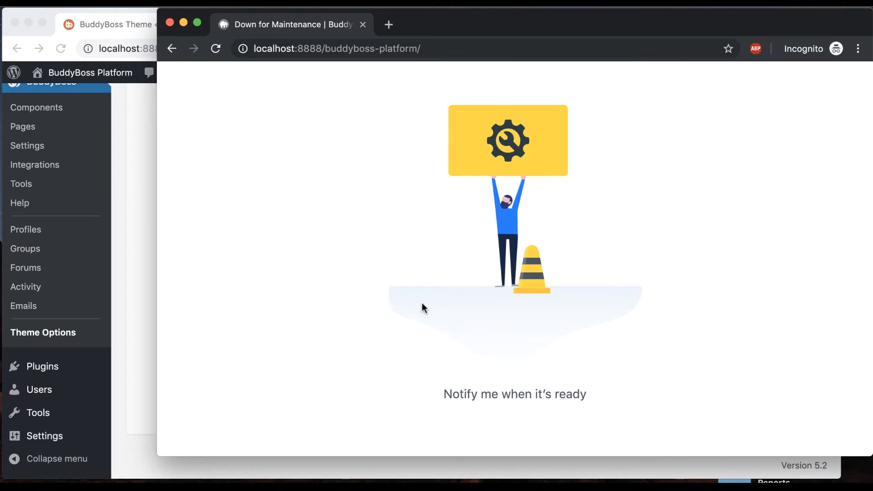
pyautogui.moveTo(148, 313)
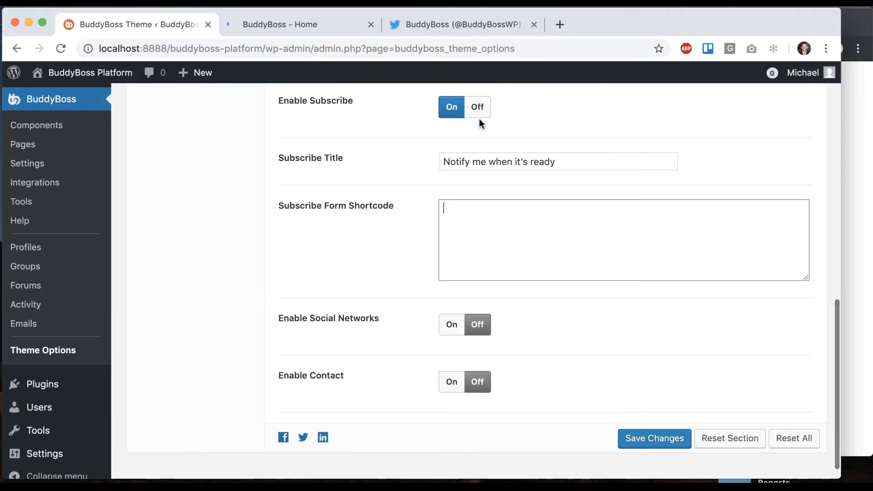
# Turn on social networks and gather the BuddyBossWP Twitter profile link
pyautogui.click(452, 325)
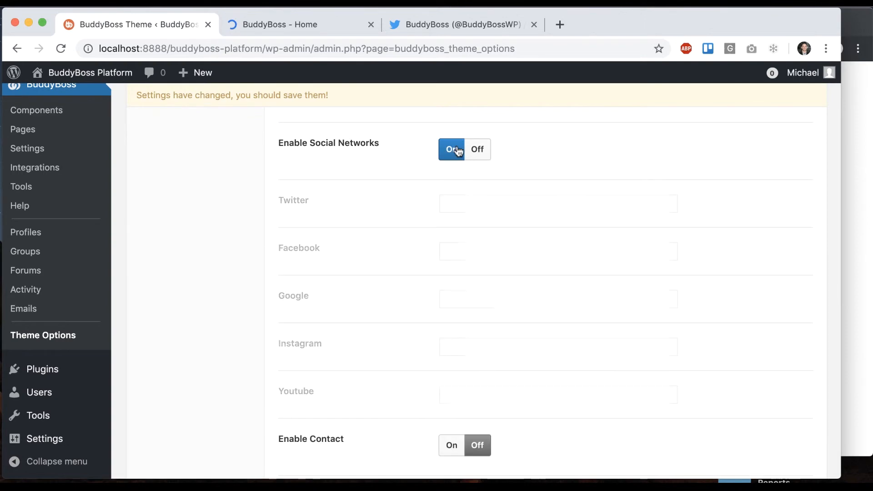
pyautogui.click(451, 149)
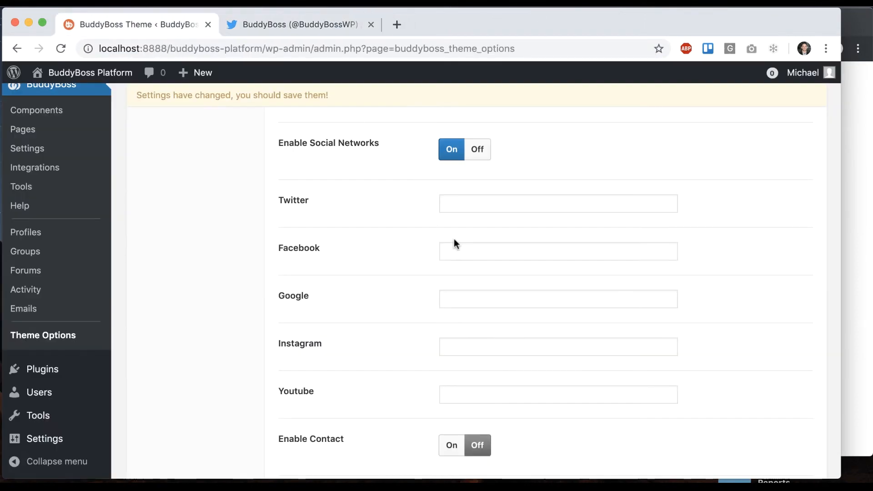
pyautogui.click(296, 25)
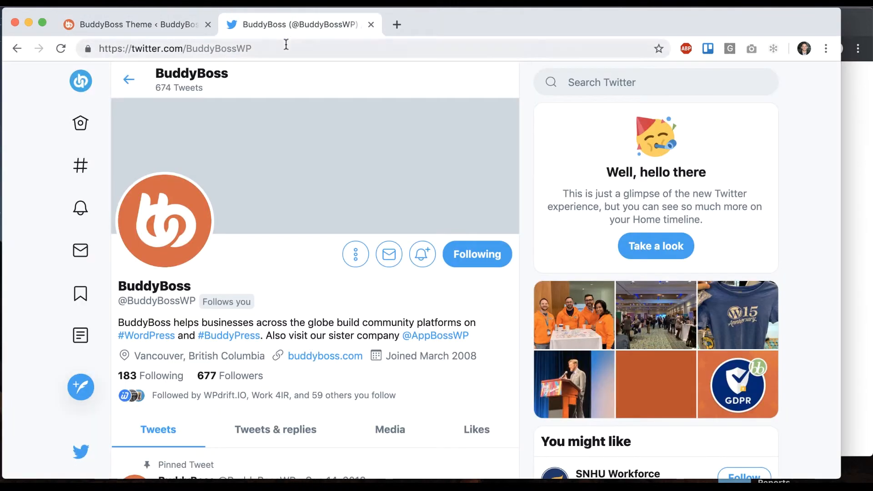
pyautogui.click(136, 25)
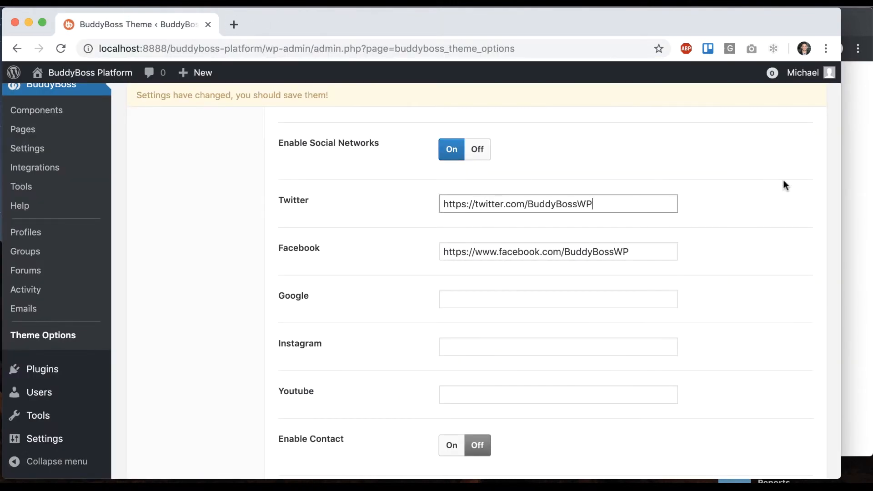
pyautogui.scroll(-3)
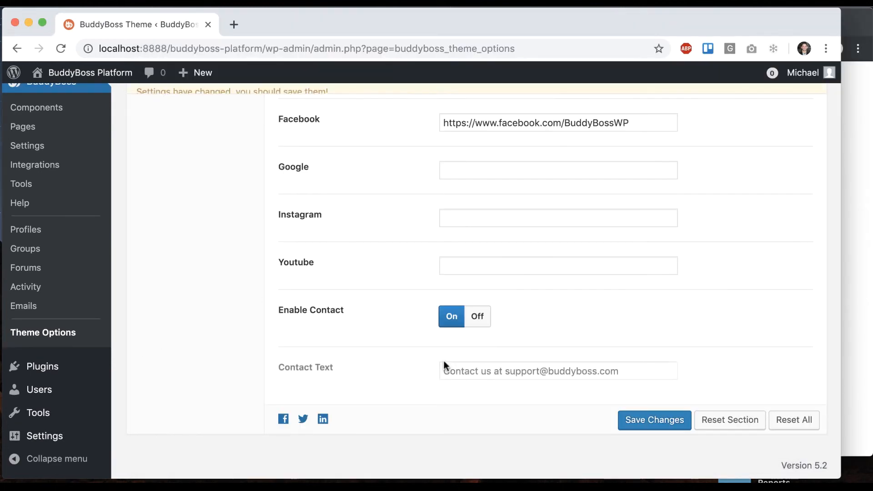
# Edit the Contact Text message for the support contact line
pyautogui.doubleClick(305, 367)
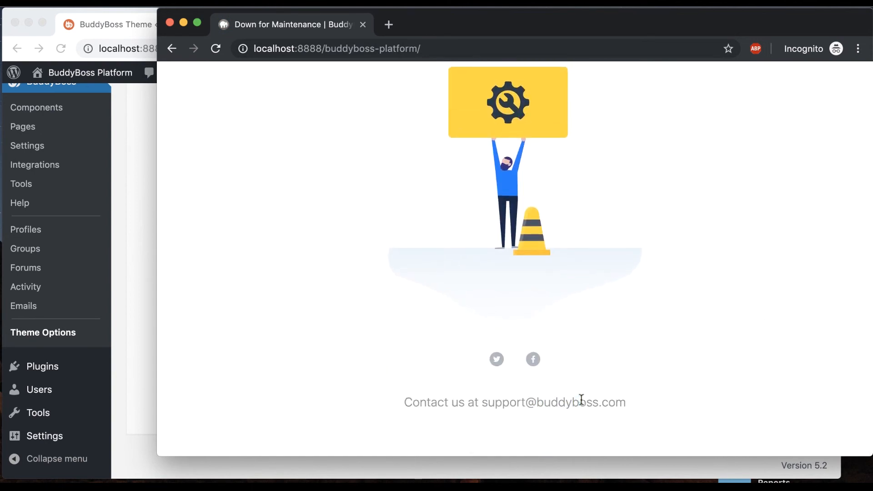
pyautogui.moveTo(154, 379)
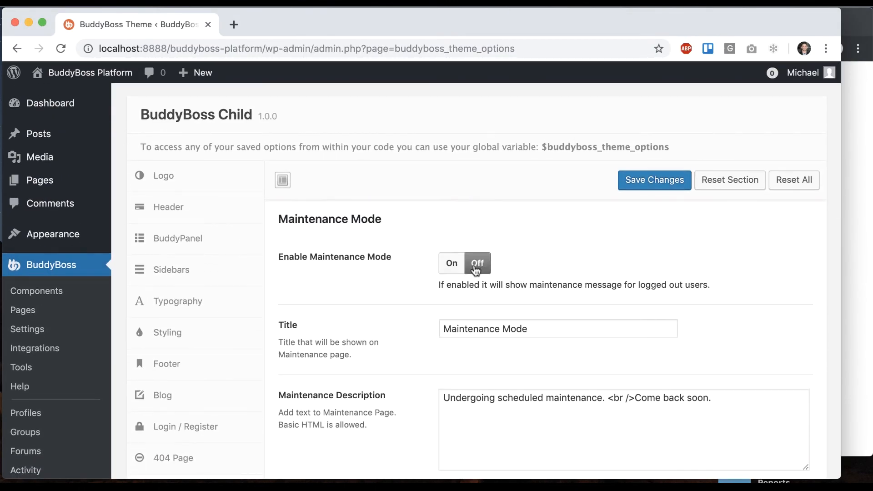
# Save the BuddyBoss theme settings with Enable Maintenance Mode set to Off
pyautogui.click(654, 180)
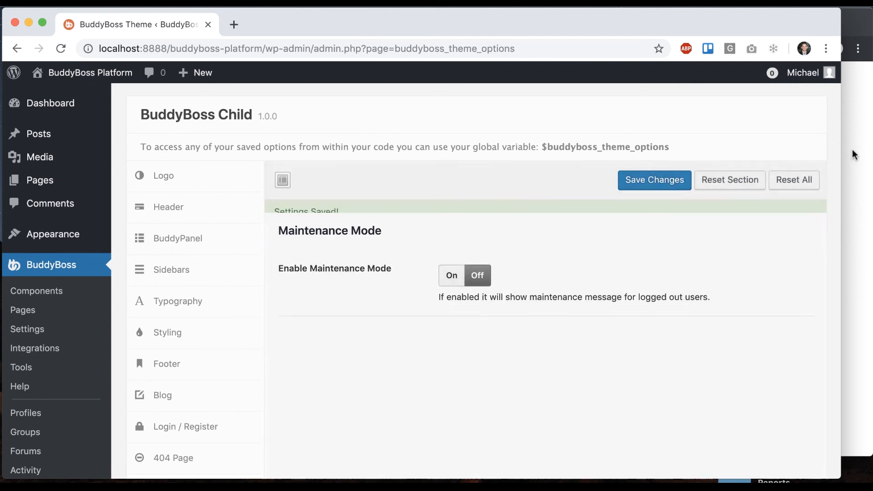